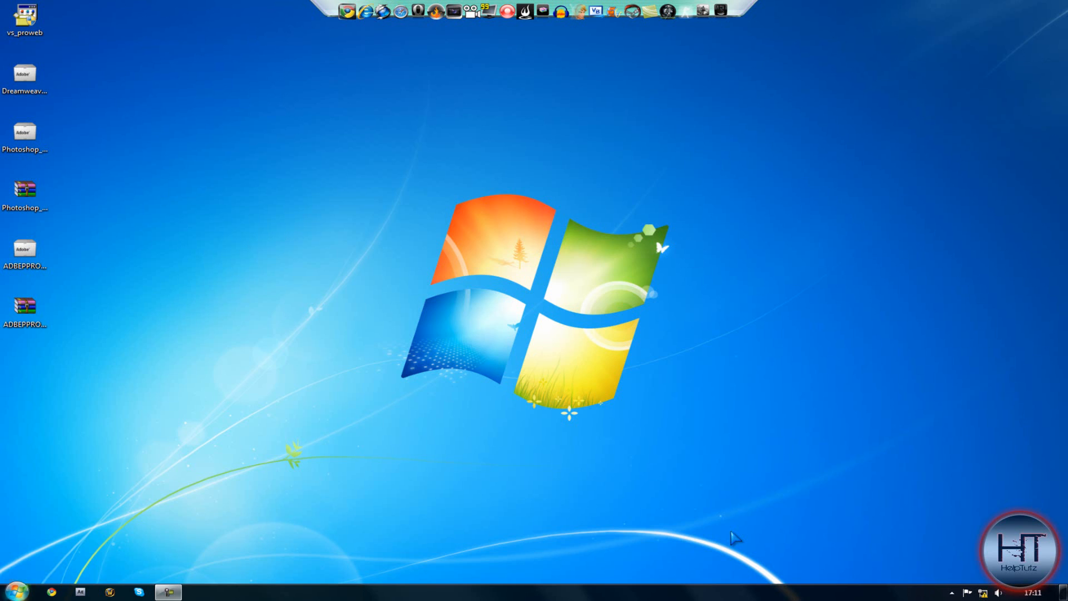
- Bring up the Start menu from the Windows 7 taskbar
{"action": "left_click", "coordinate": [17, 589]}
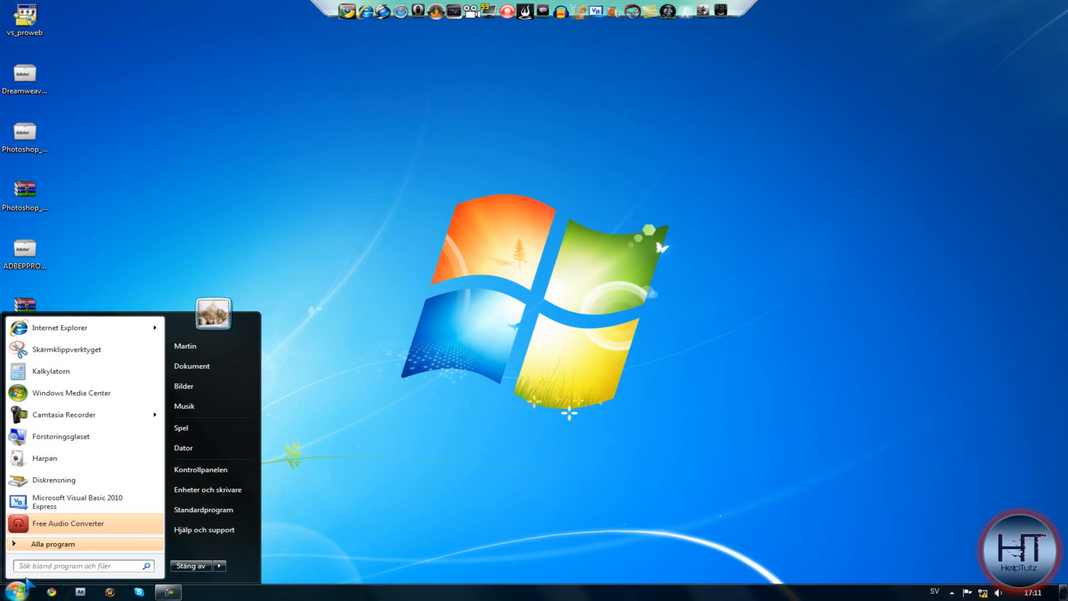
{"action": "mouse_move", "coordinate": [412, 526]}
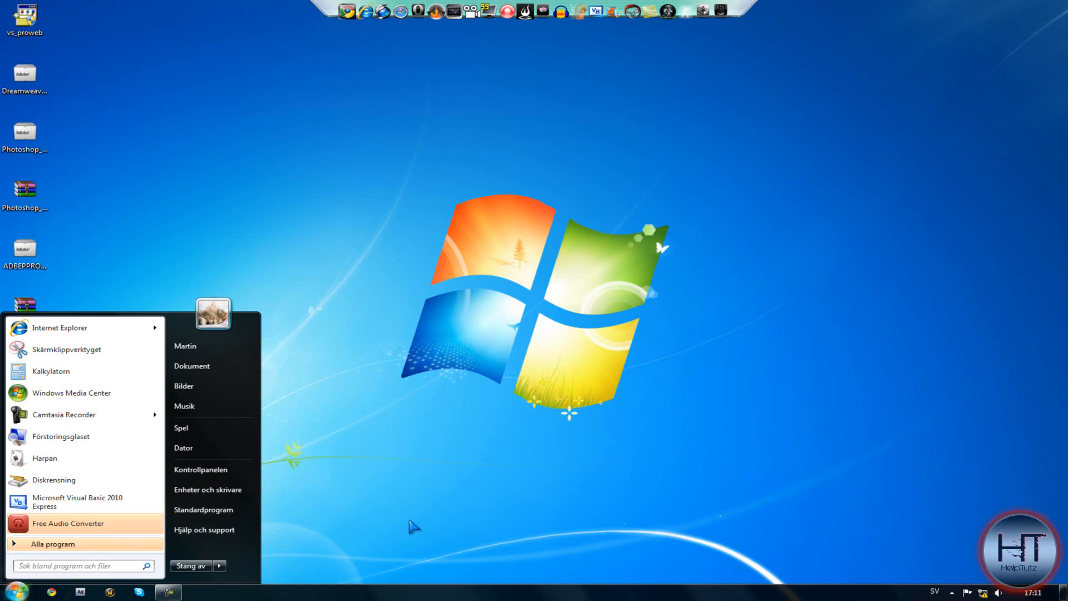
- Search 'disk' from the Start menu to launch Diskrensning and scan drive C:
{"action": "type", "text": "disk"}
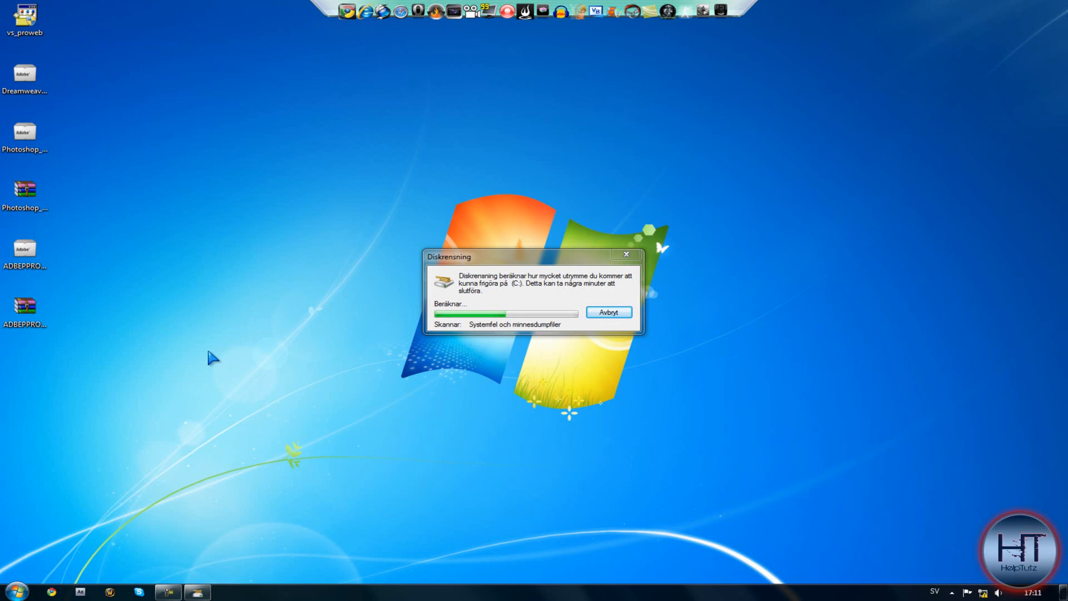
{"action": "mouse_move", "coordinate": [493, 327]}
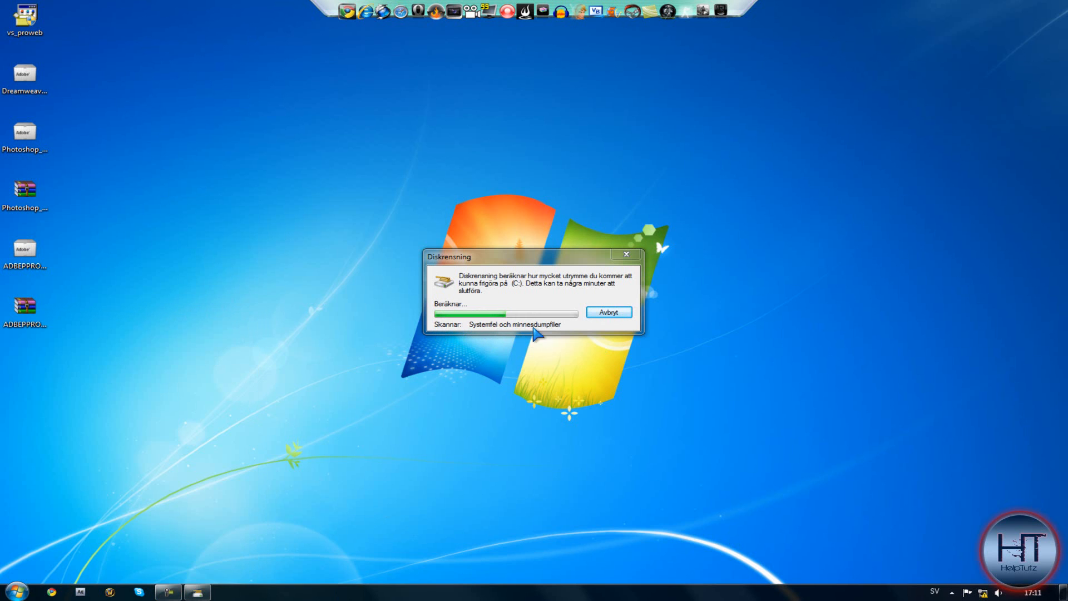
{"action": "mouse_move", "coordinate": [541, 340]}
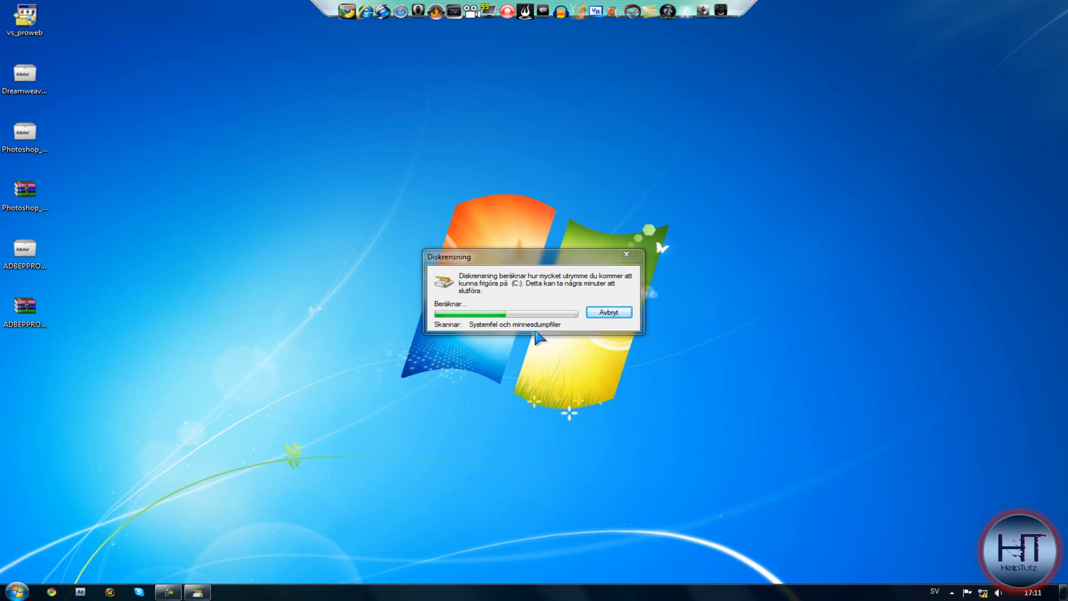
{"action": "mouse_move", "coordinate": [593, 338]}
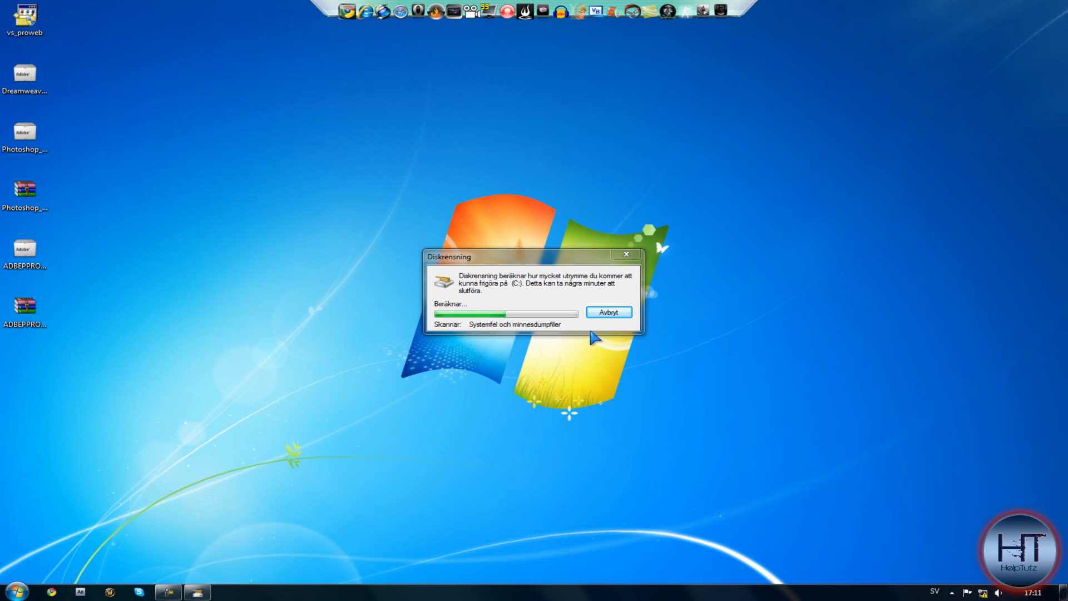
{"action": "mouse_move", "coordinate": [548, 348]}
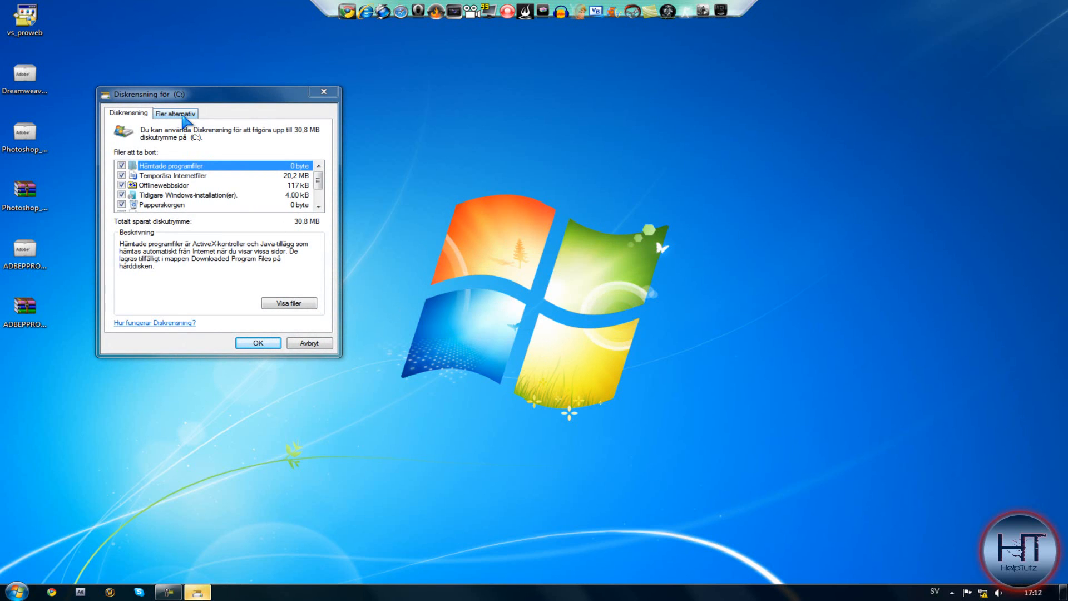
- Under Fler alternativ, run Rensa for Systemåterställning och skuggkopior on C:
{"action": "left_click", "coordinate": [174, 113]}
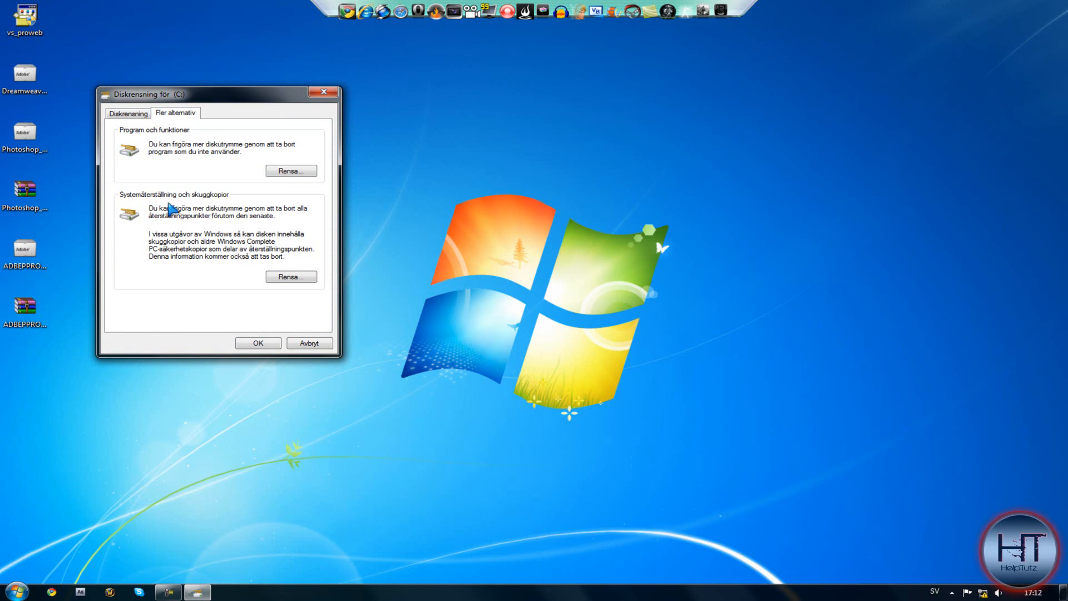
{"action": "mouse_move", "coordinate": [177, 230]}
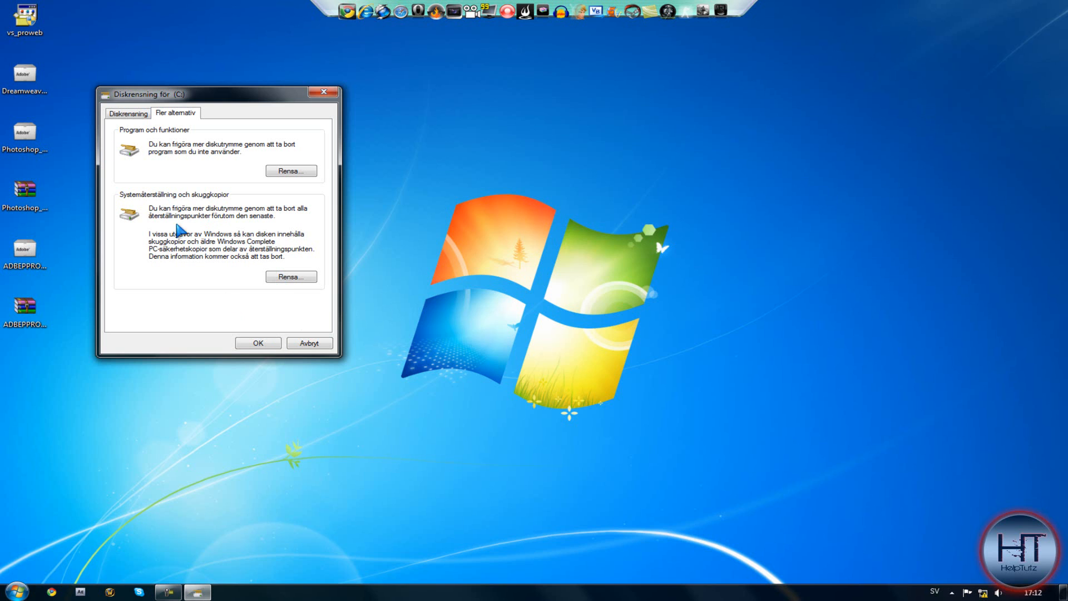
{"action": "left_click", "coordinate": [128, 113]}
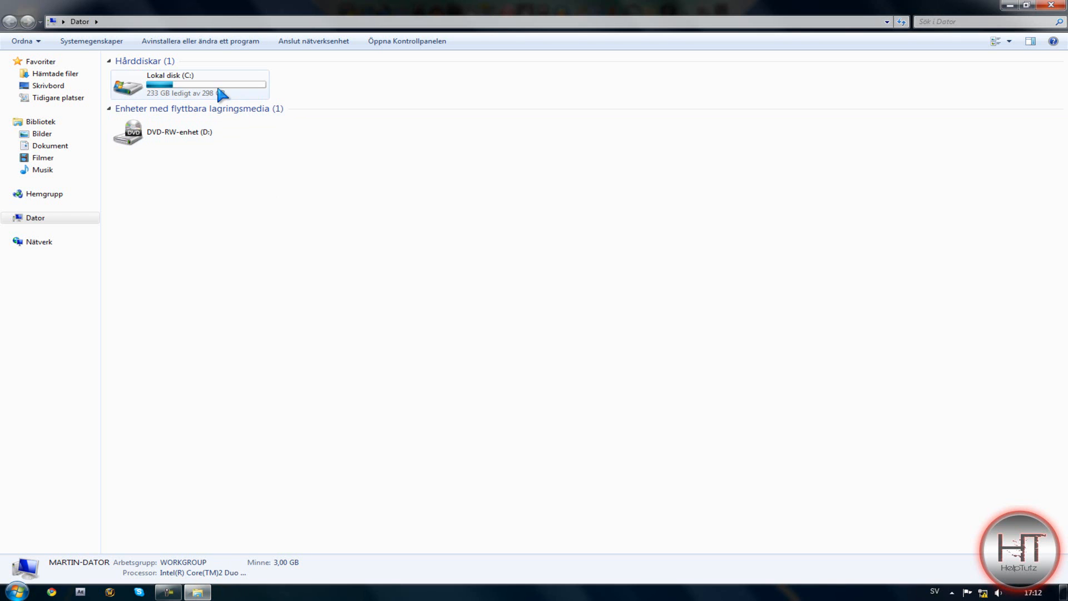
- Select Lokal disk (C:) in Dator to show 233 GB free of 298 GB
{"action": "left_click", "coordinate": [190, 83]}
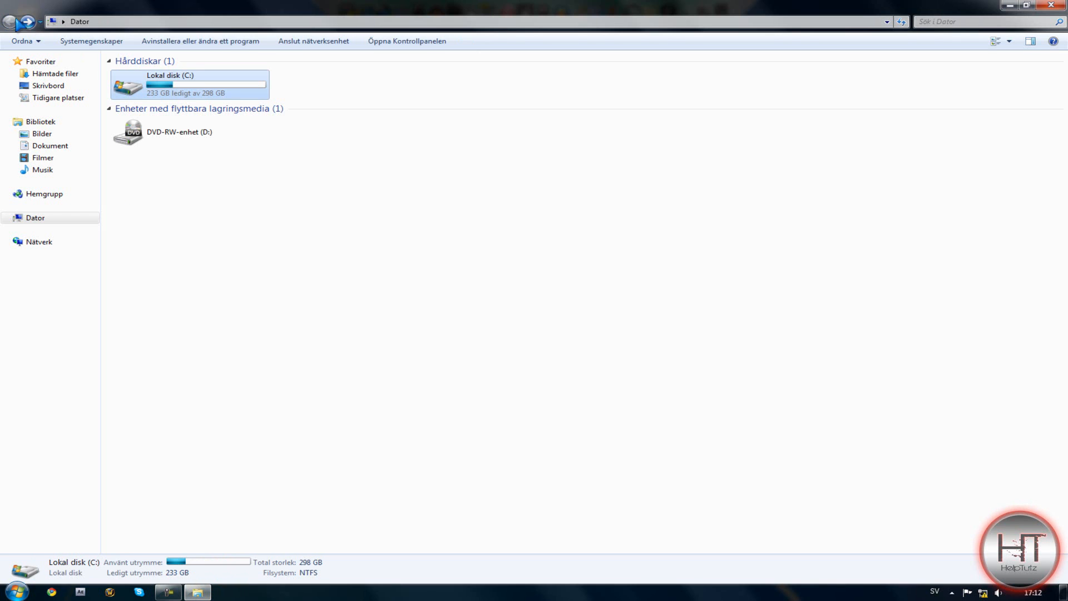
{"action": "left_click", "coordinate": [179, 131]}
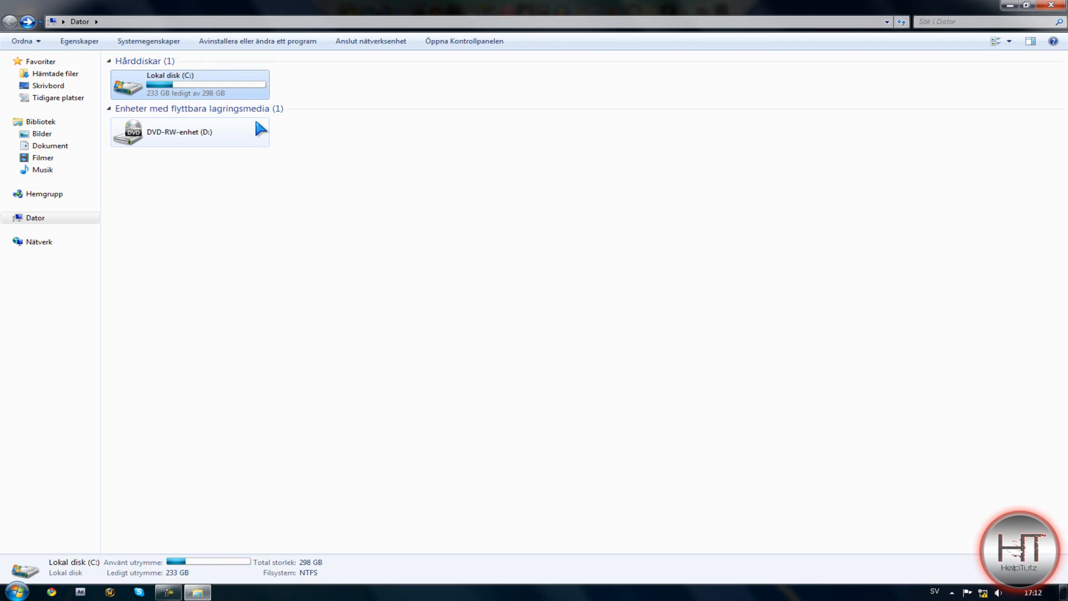